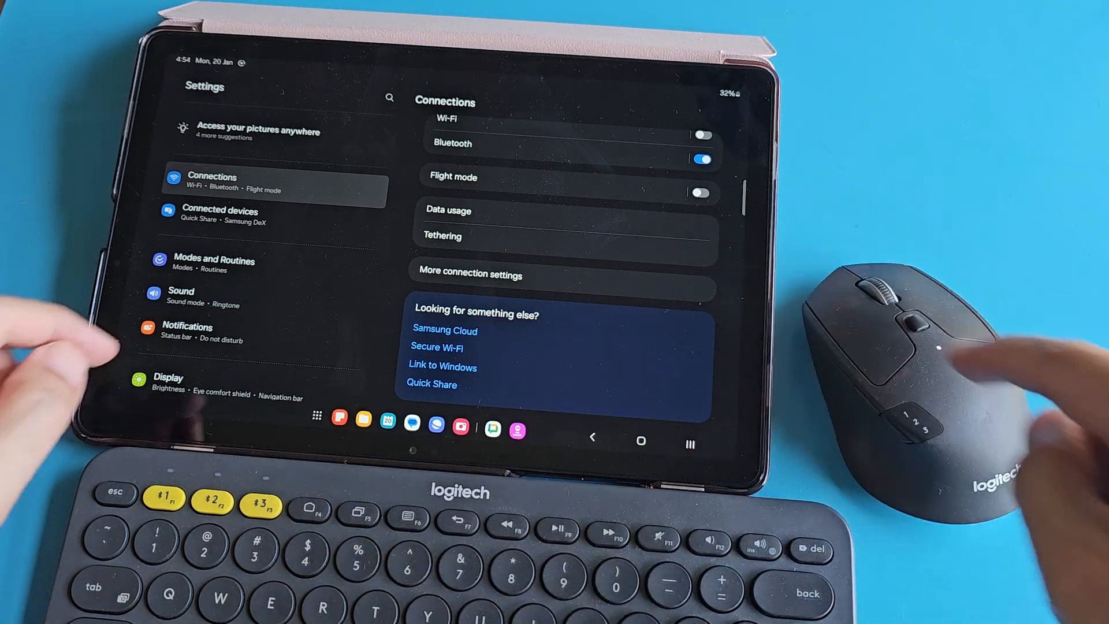
Open Bluetooth from Connections so paired and available devices are listed.
{"action": "left_click", "coordinate": [452, 143]}
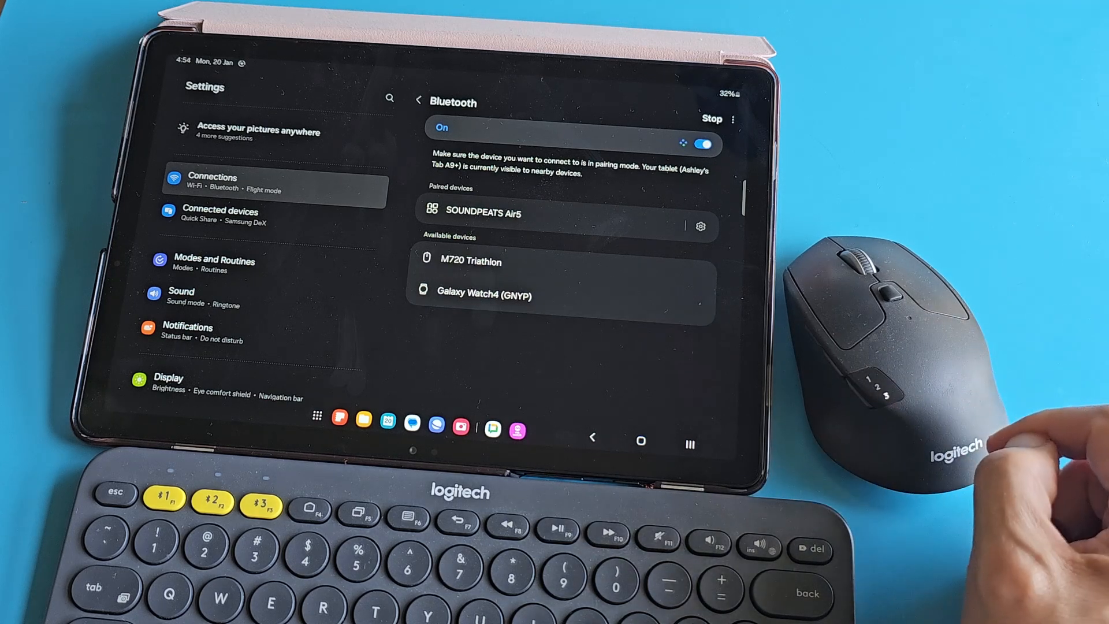
Pair the M720 Triathlon mouse from Available devices and accept the pairing request.
{"action": "left_click", "coordinate": [471, 260]}
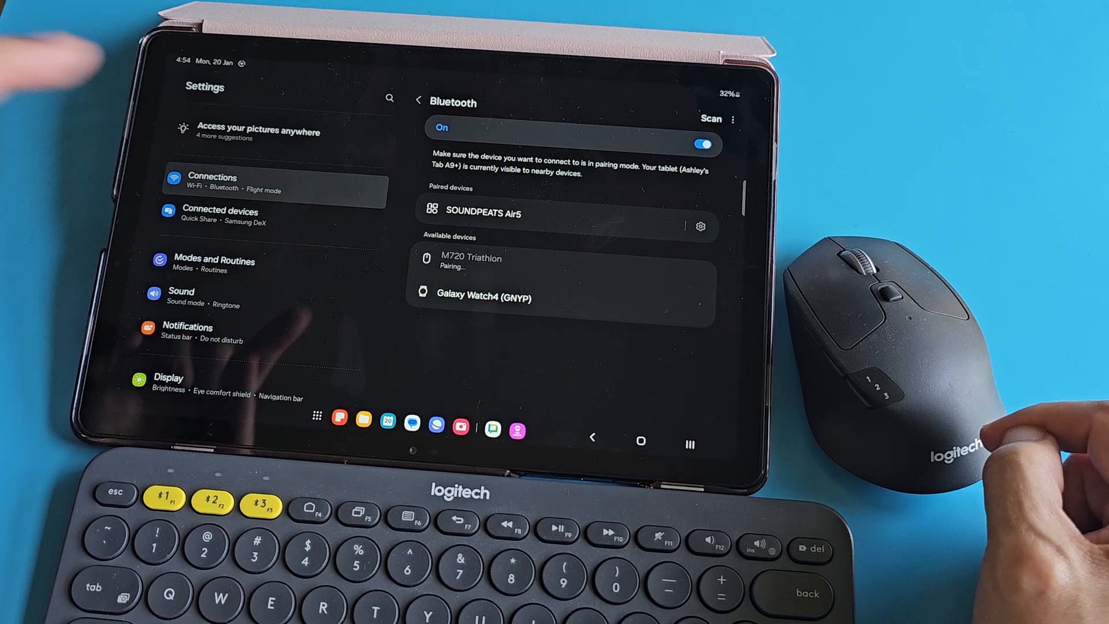
{"action": "left_click", "coordinate": [471, 263]}
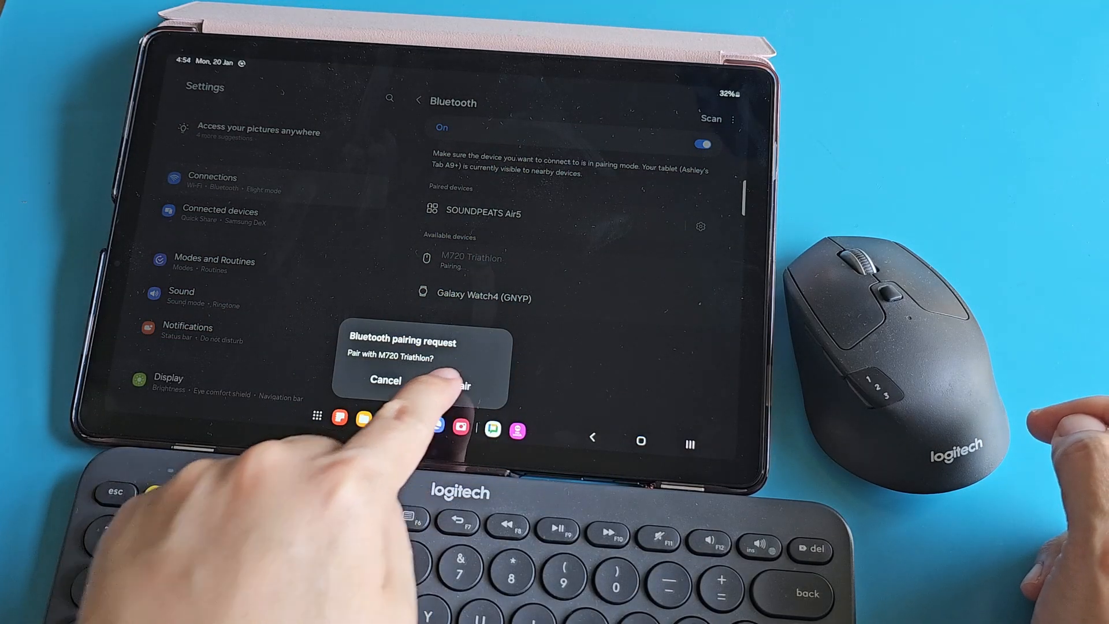
{"action": "left_click", "coordinate": [463, 386]}
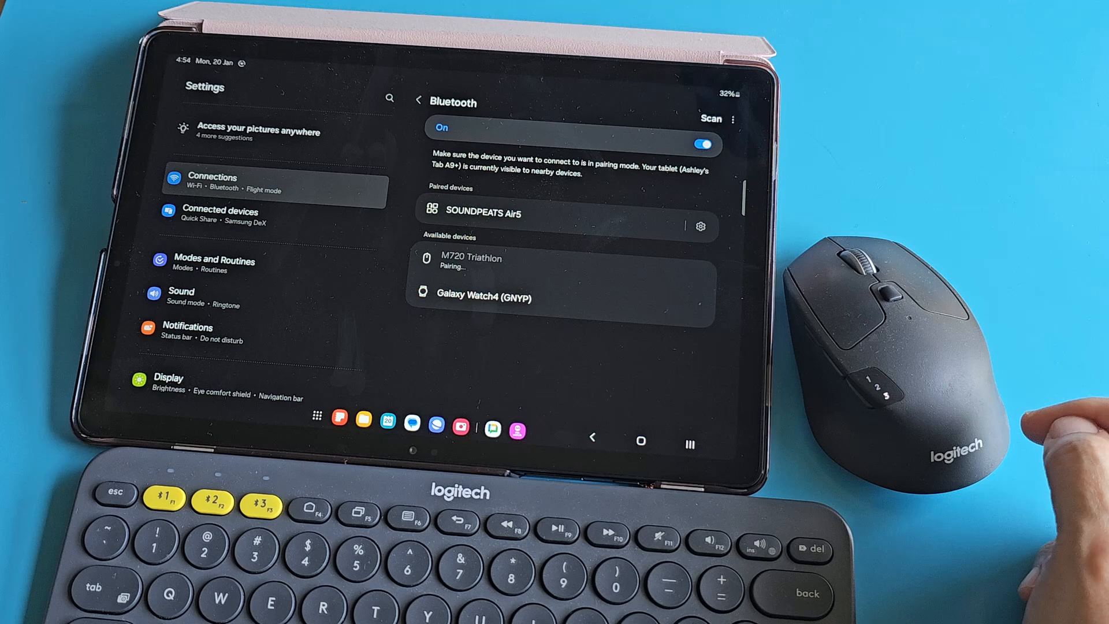
{"action": "left_click", "coordinate": [472, 262]}
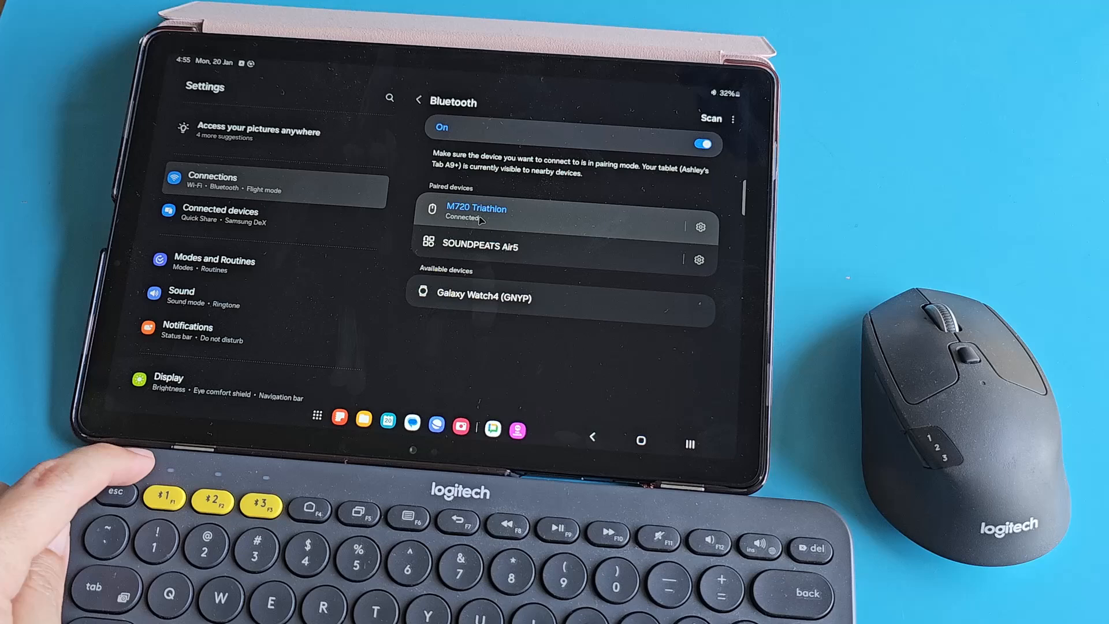
{"action": "mouse_move", "coordinate": [933, 339]}
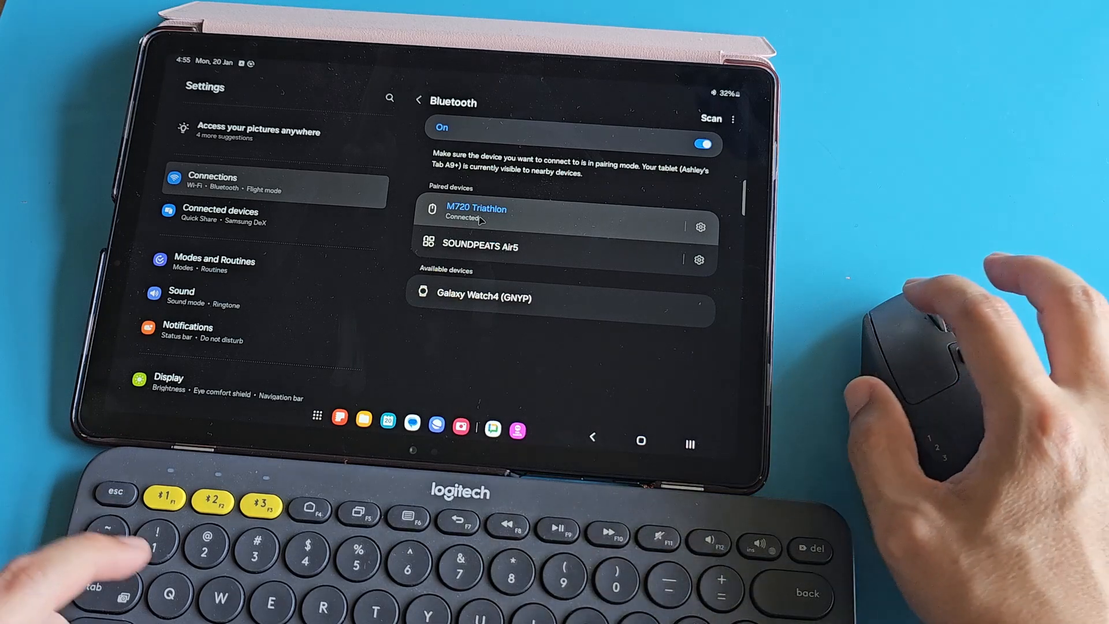
Select Keyboard K380 under Available devices to begin pairing it.
{"action": "left_click", "coordinate": [710, 117]}
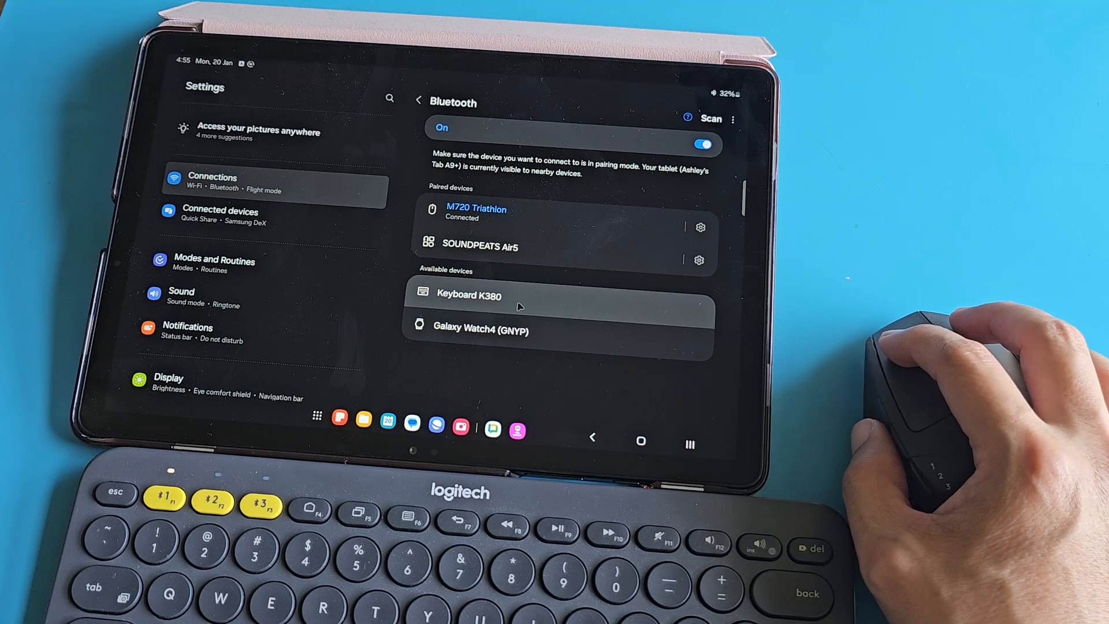
{"action": "left_click", "coordinate": [469, 294]}
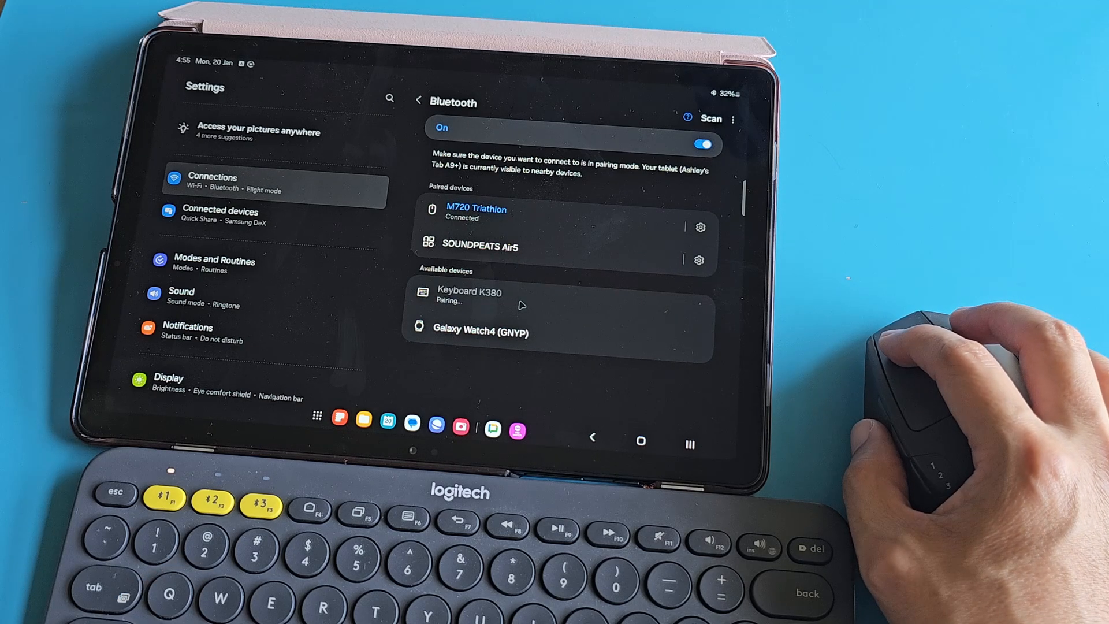